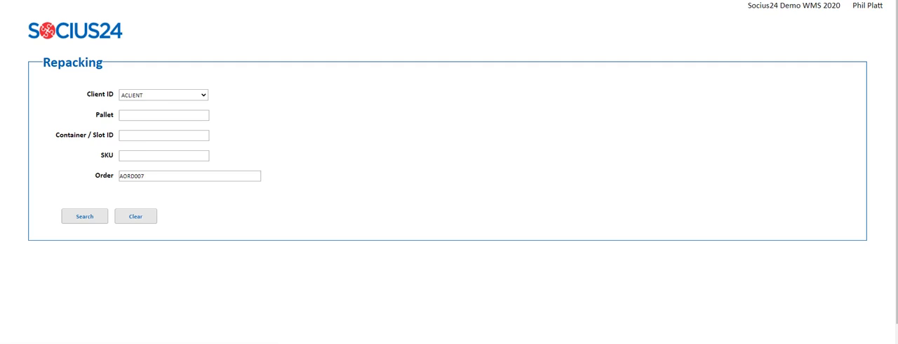
# Search order AORD007 to open repacking for container DWD2D with ASKU024 packed
pyautogui.click(85, 215)
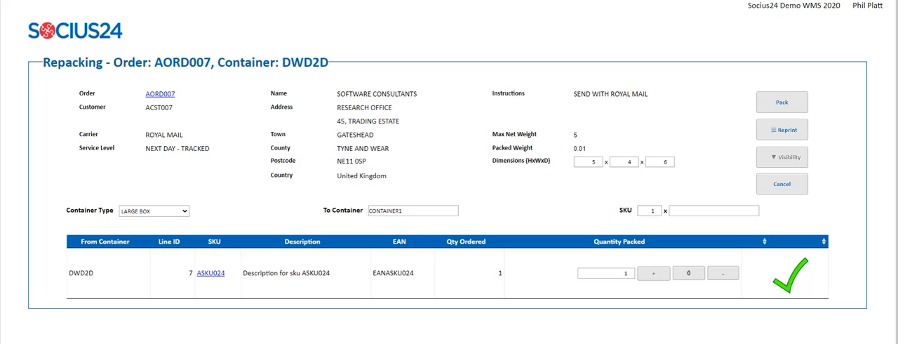
# Pack order AORD007, then run an unfiltered carrier label query for PCLIENT
pyautogui.click(781, 102)
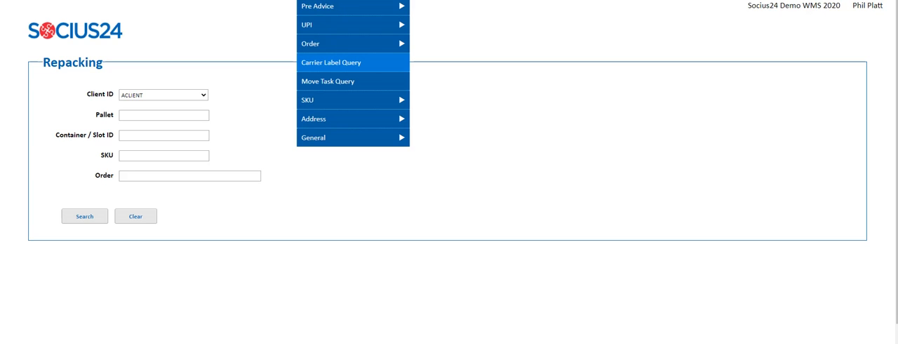
pyautogui.click(331, 63)
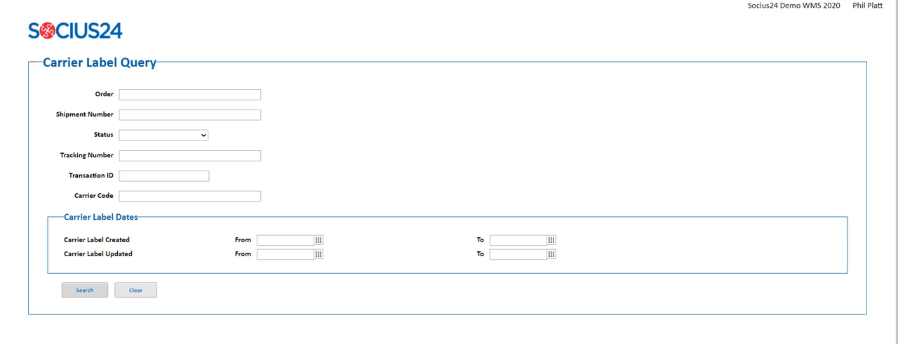
pyautogui.click(84, 290)
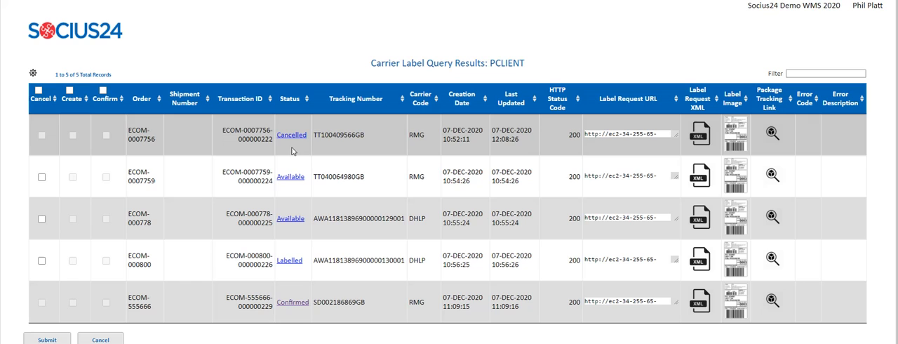
pyautogui.moveTo(301, 261)
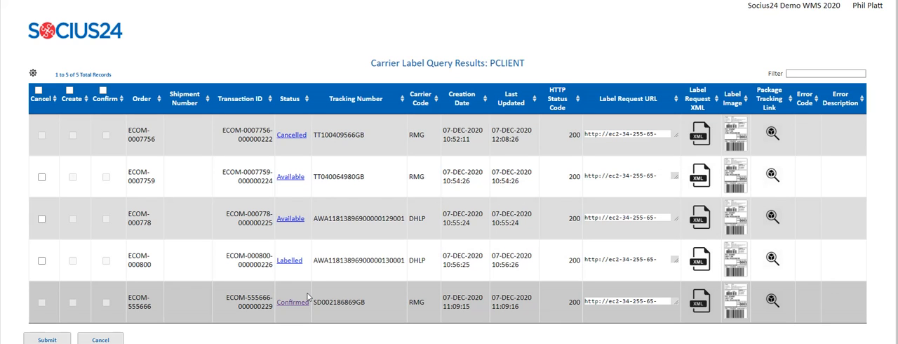
# View carrier label images from the results, including ECOM-000800
pyautogui.click(735, 134)
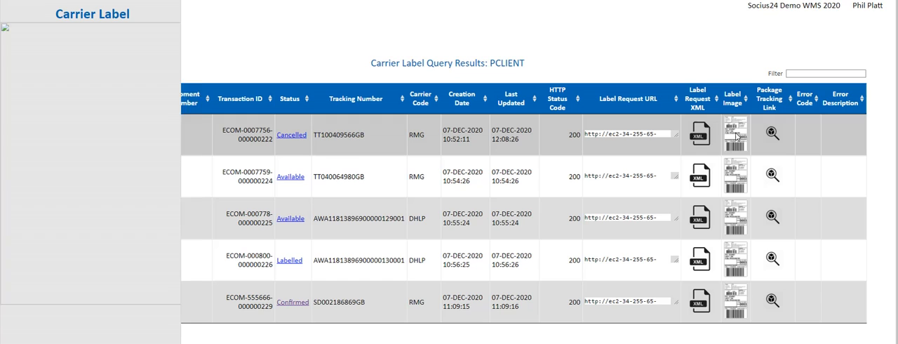
pyautogui.click(735, 134)
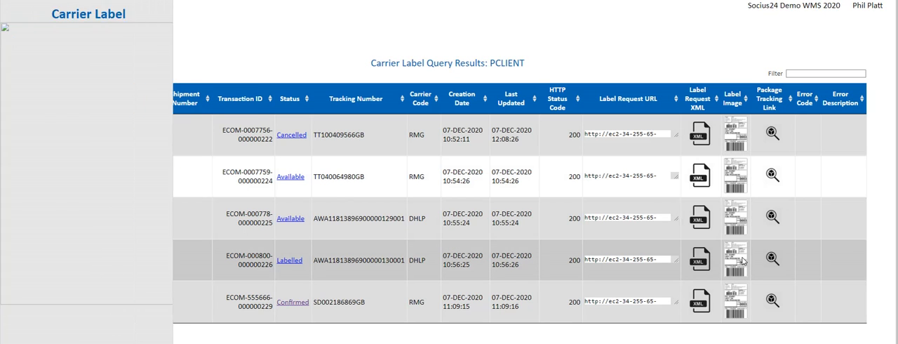
pyautogui.click(735, 260)
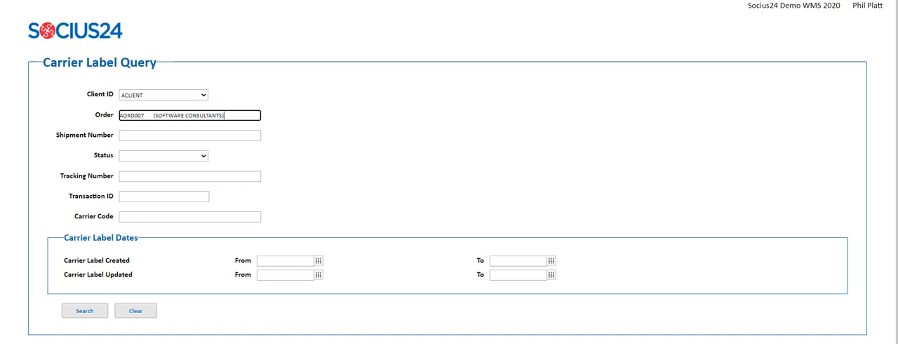
# Search carrier labels for ACLIENT order AORD007 and view its label request XML
pyautogui.click(84, 311)
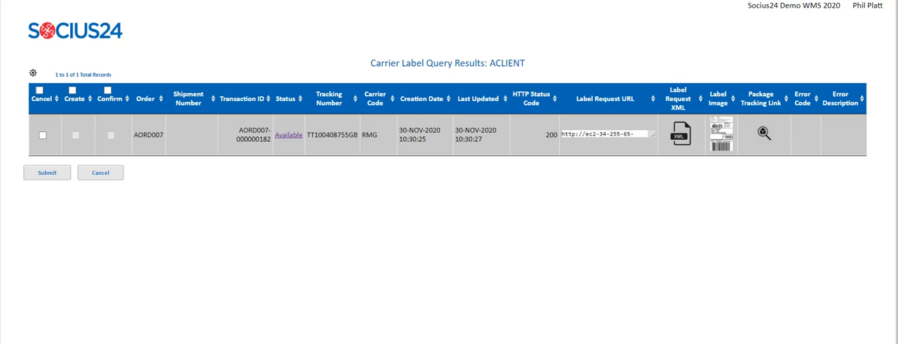
pyautogui.click(679, 133)
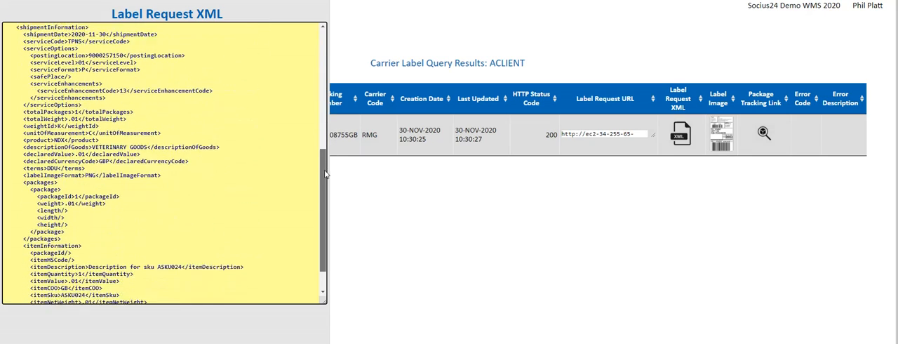
# Scroll through the AORD007 label request XML panel
pyautogui.scroll(3)
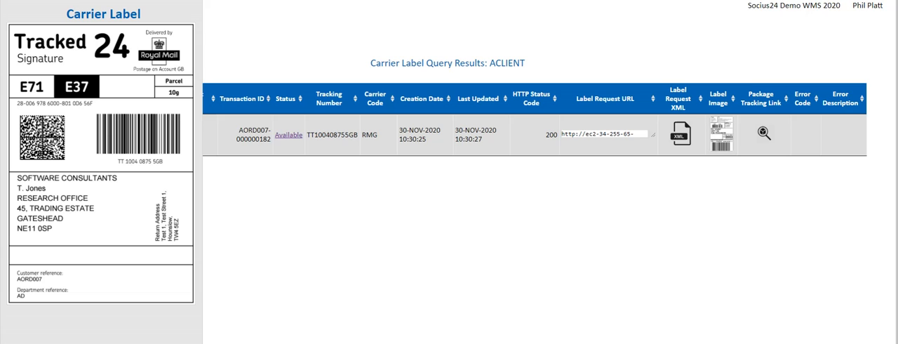
# Tick the Cancel checkbox on the AORD007 carrier label row
pyautogui.click(763, 133)
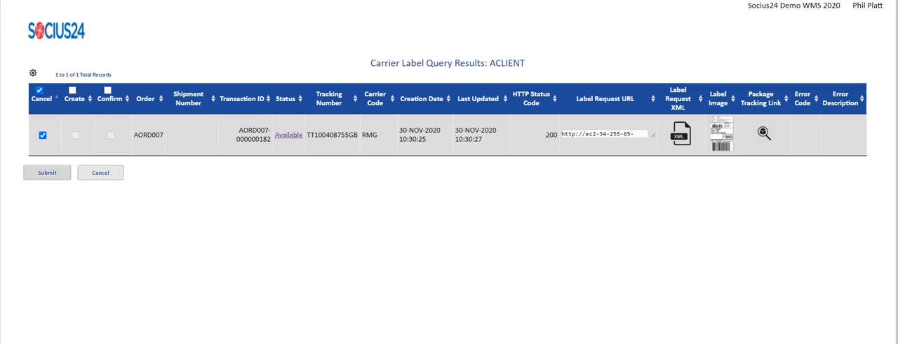
# Submit the AORD007 label cancellation and see the Success result
pyautogui.click(46, 172)
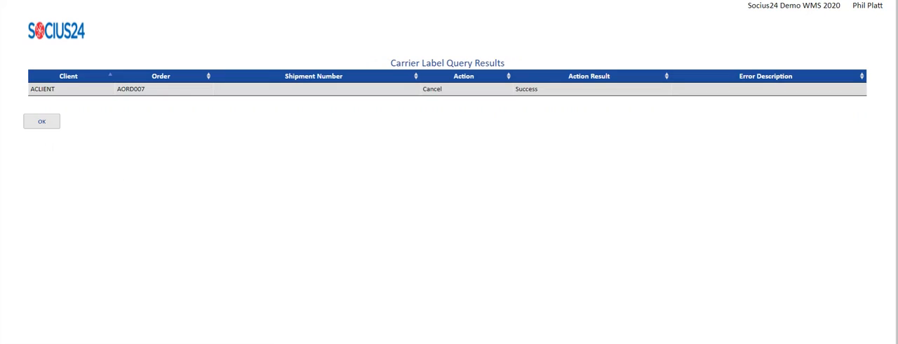